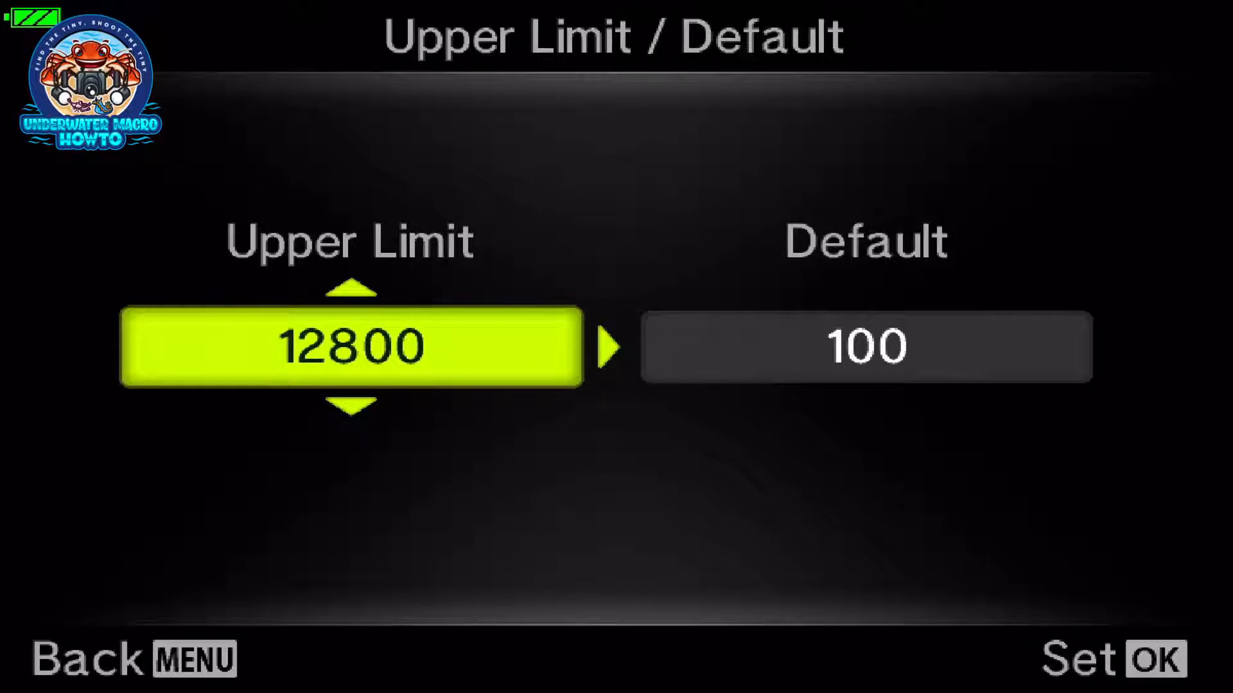
Lower the Auto ISO upper limit in Upper Limit/Default and return to the ISO-Auto Set list
left_click(349, 412)
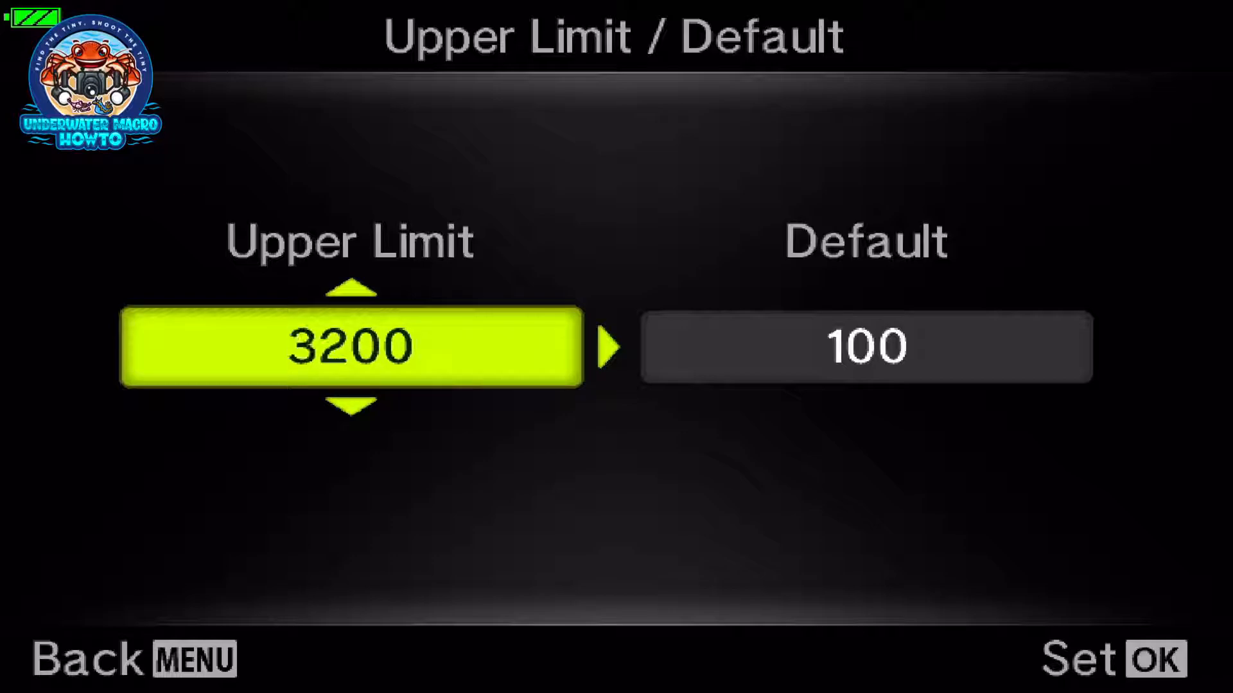
left_click(349, 412)
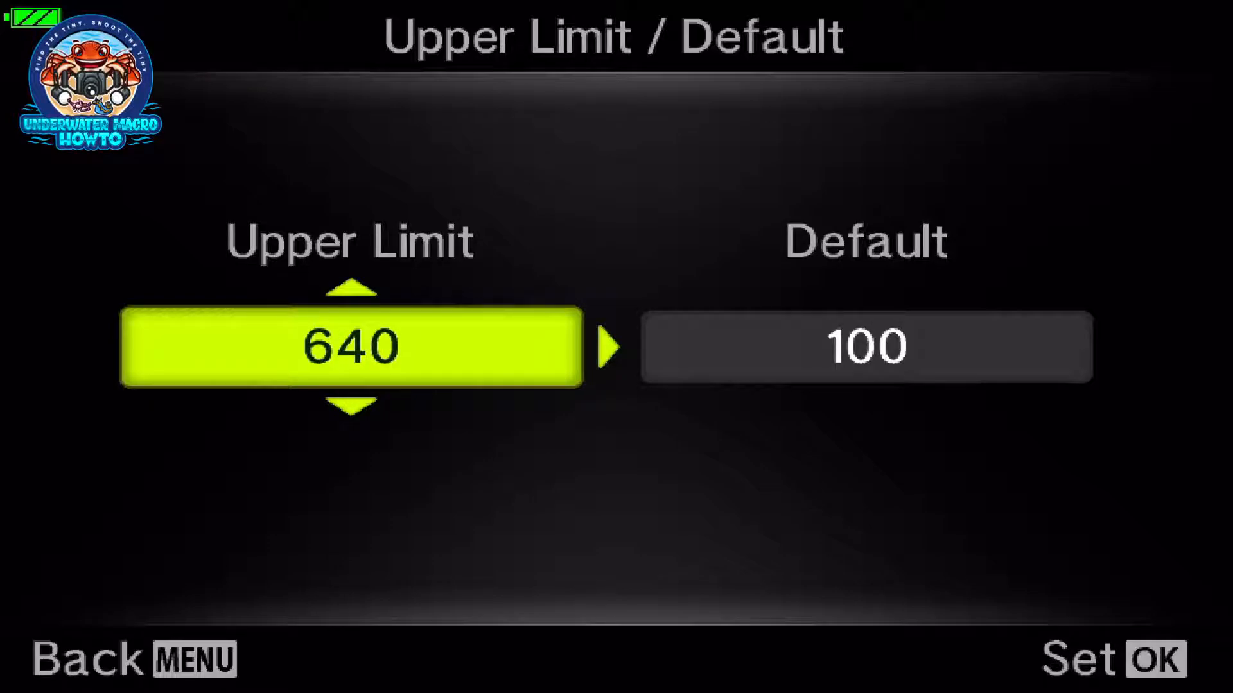
left_click(350, 286)
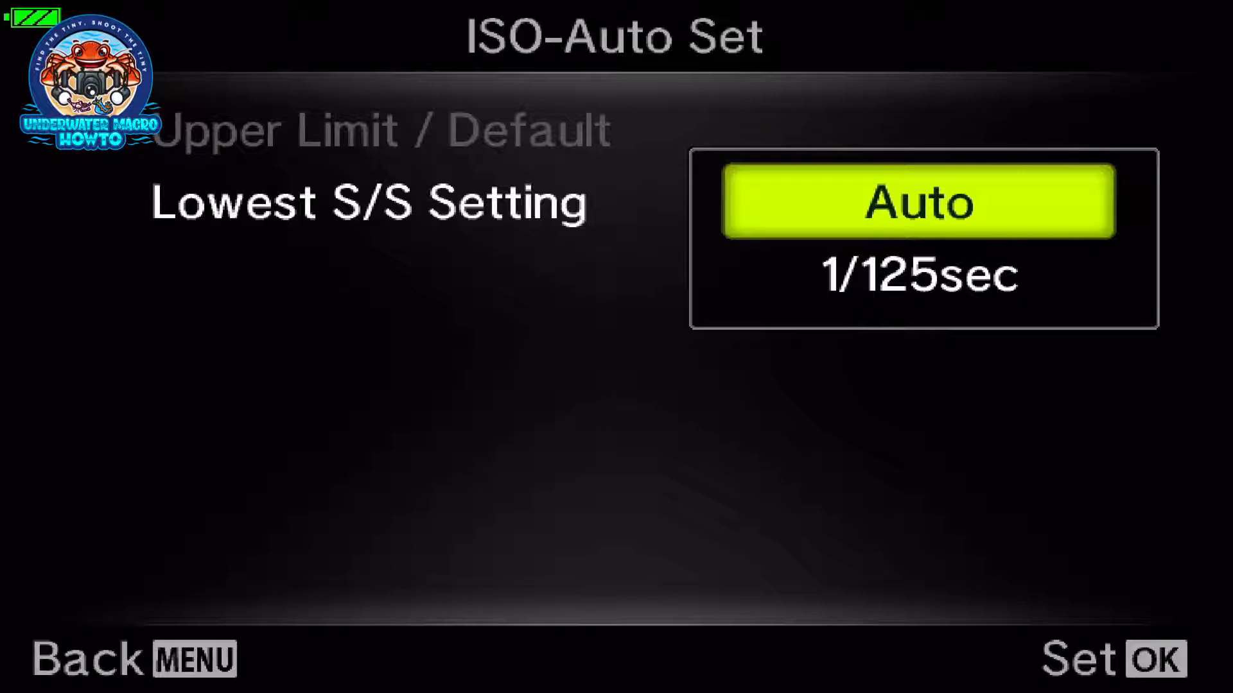
Set Lowest S/S Setting to 1/125 sec and bring up its adjustment screen
key("Down")
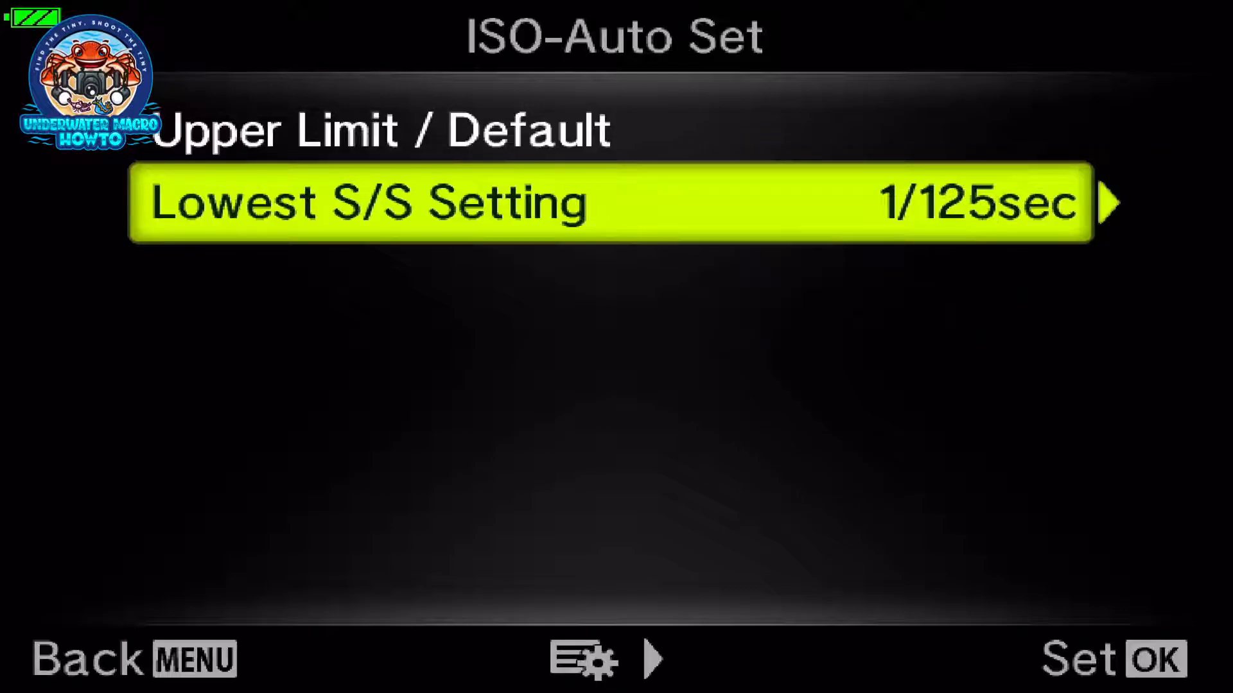
left_click(609, 203)
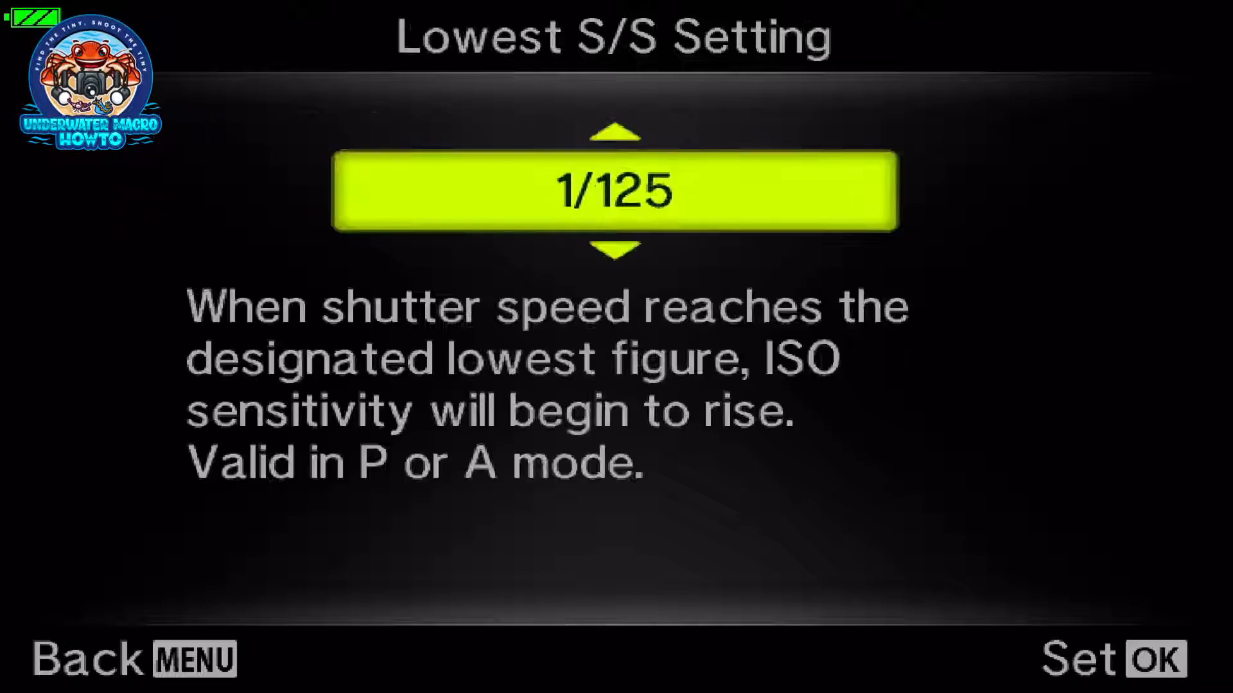
Try 1/30 and 1/125, then confirm 1/100 sec as the lowest shutter speed
left_click(614, 253)
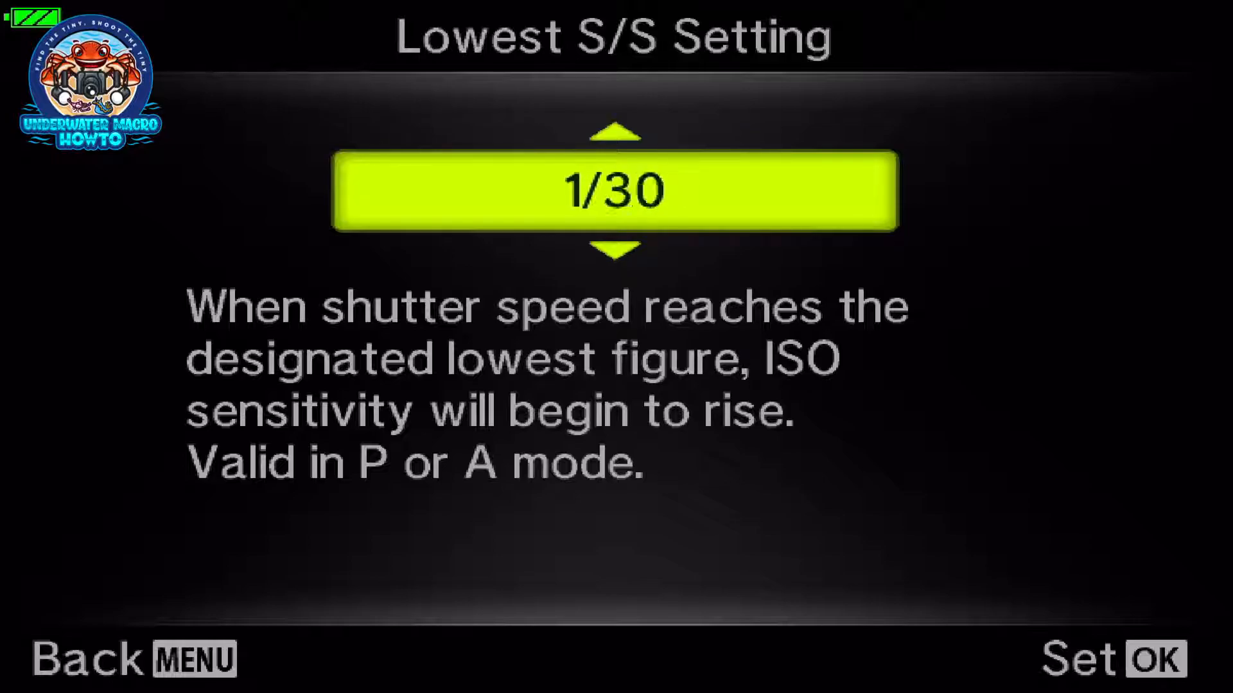
left_click(614, 130)
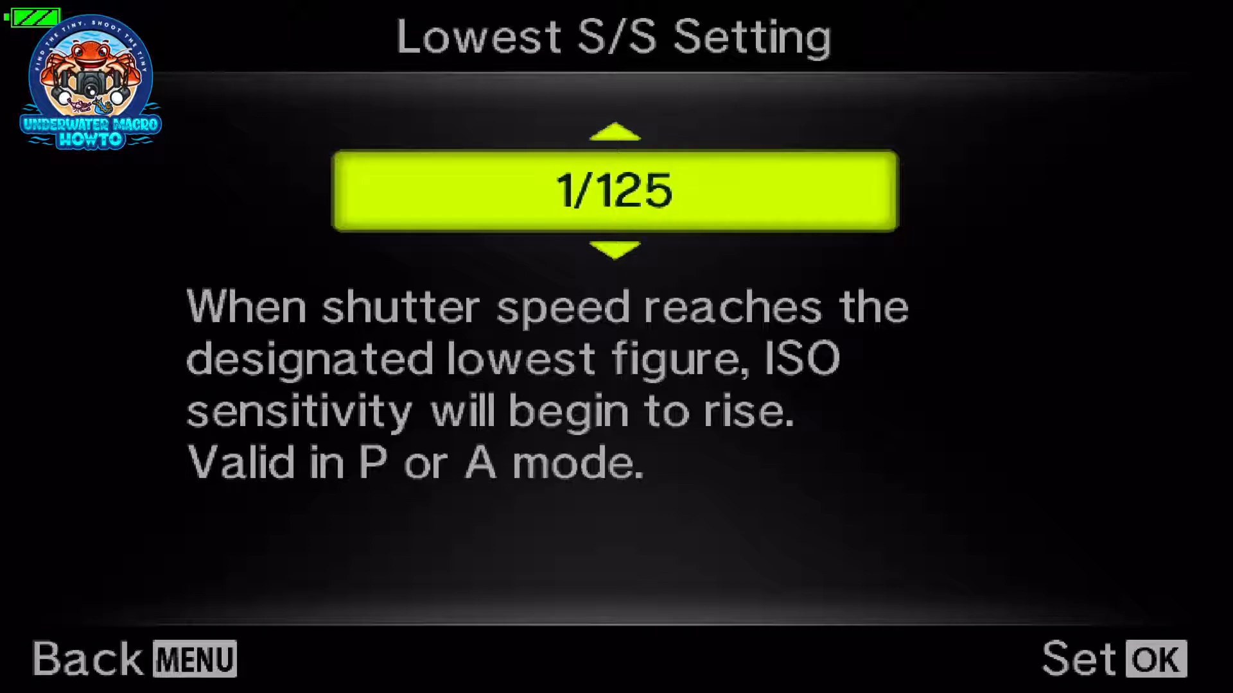
left_click(613, 251)
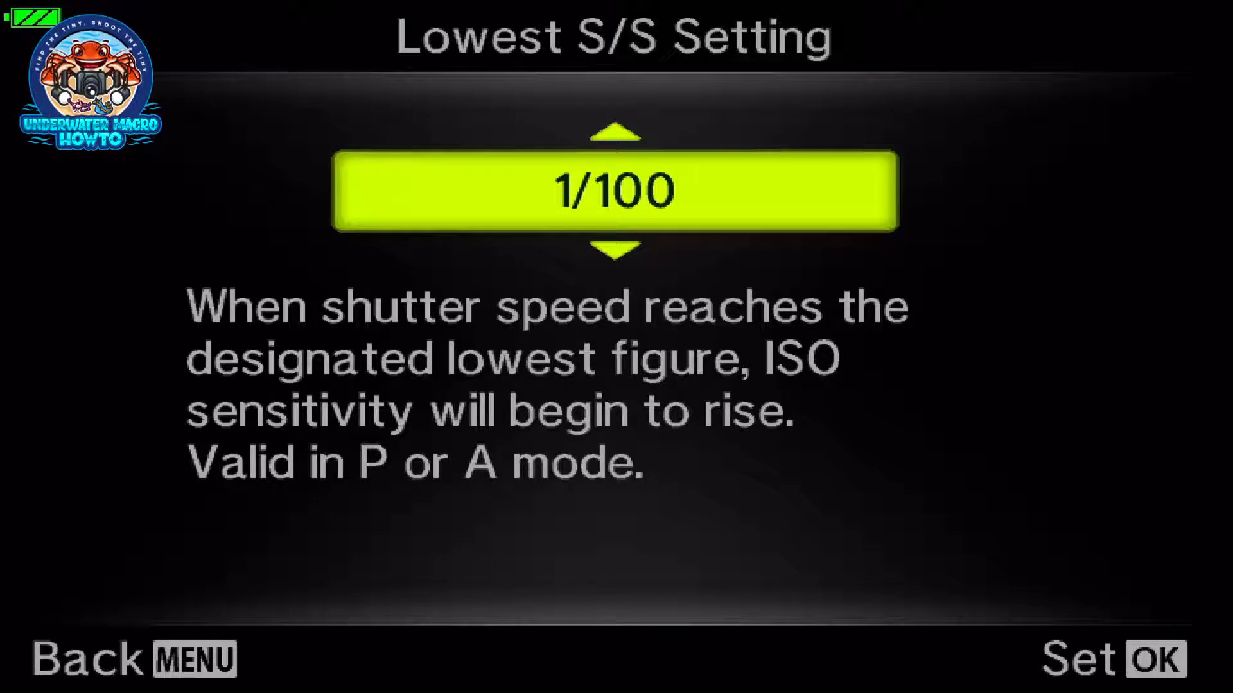
left_click(614, 134)
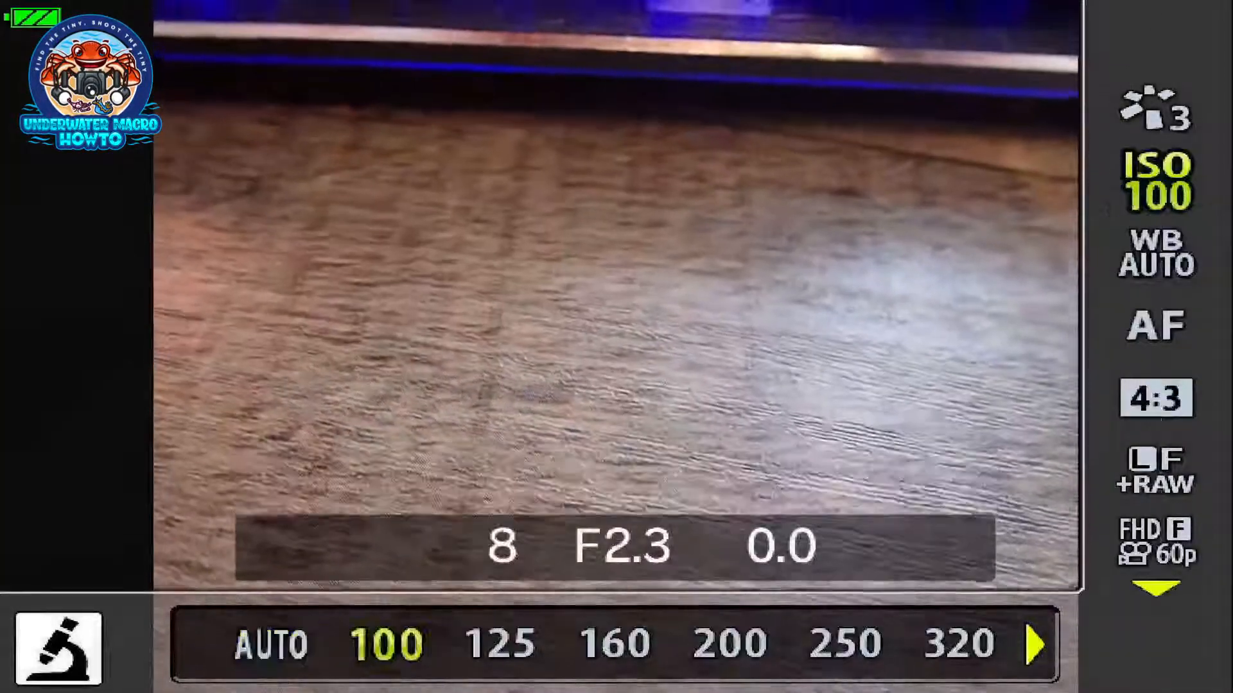
left_click(616, 644)
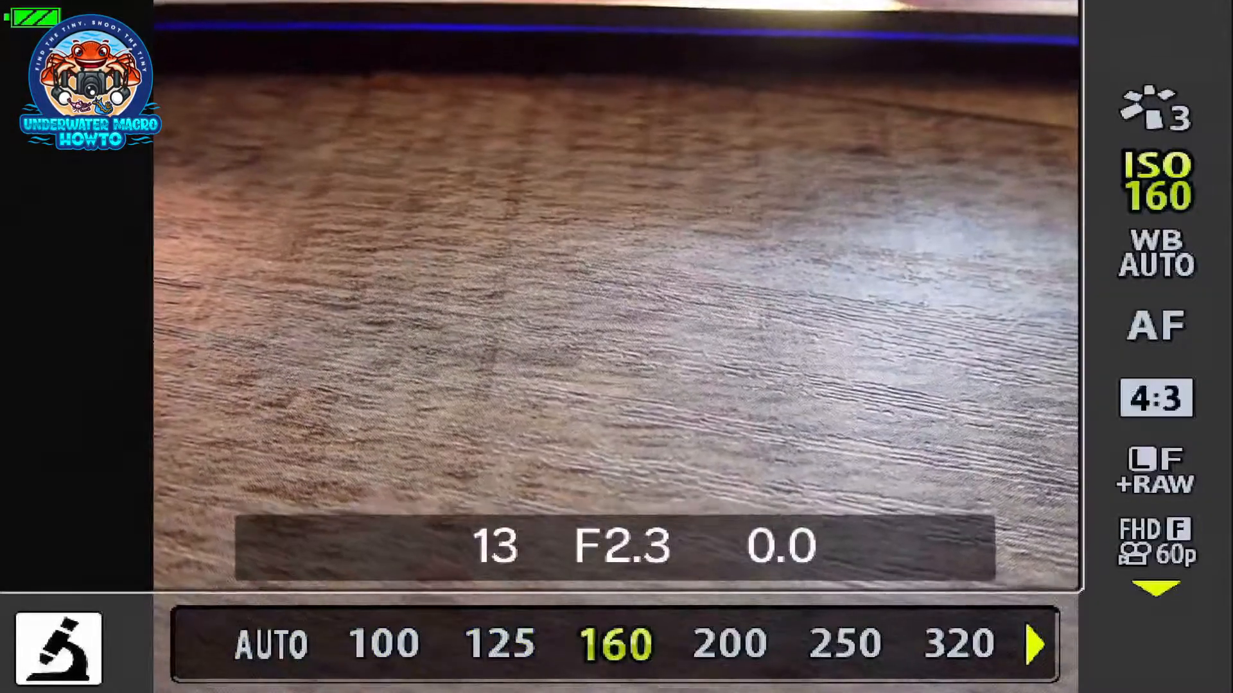
left_click(384, 643)
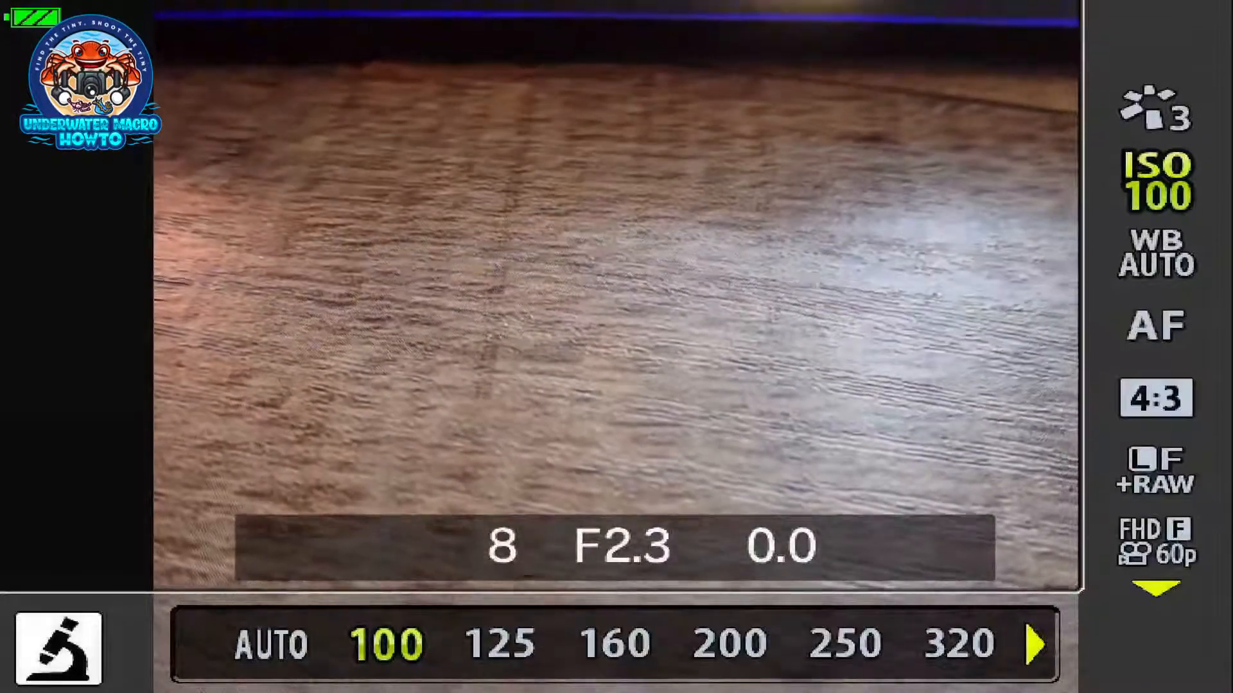
left_click(727, 644)
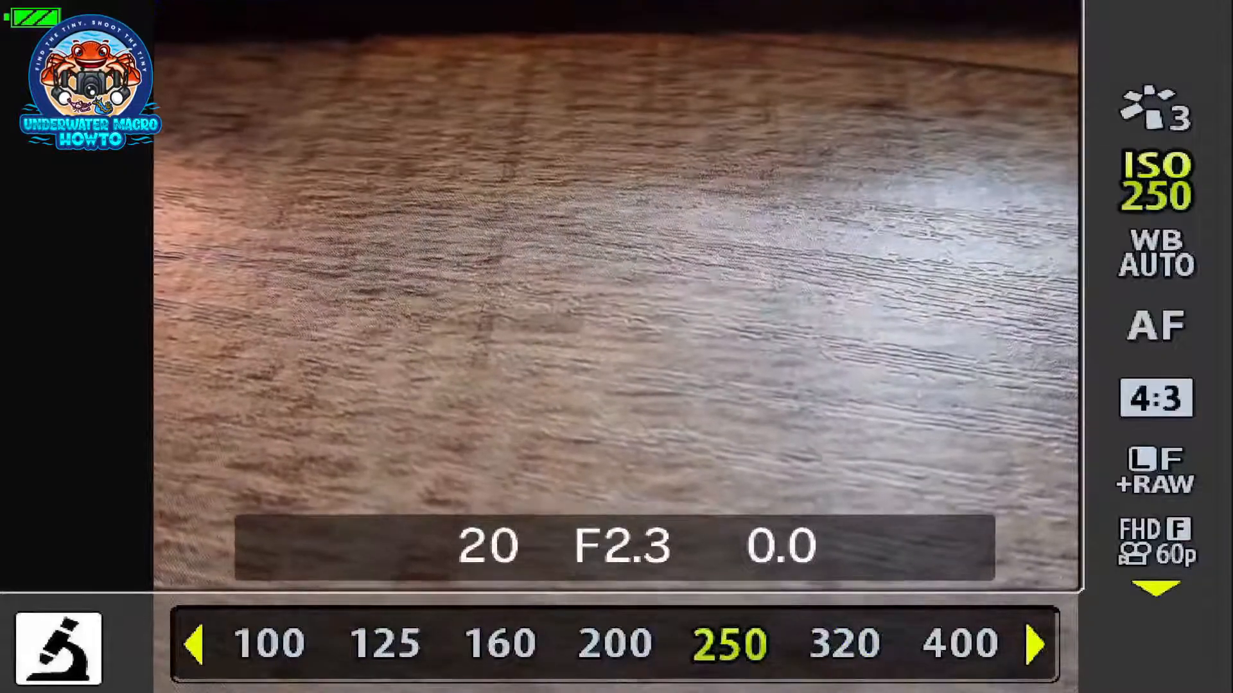
left_click(197, 643)
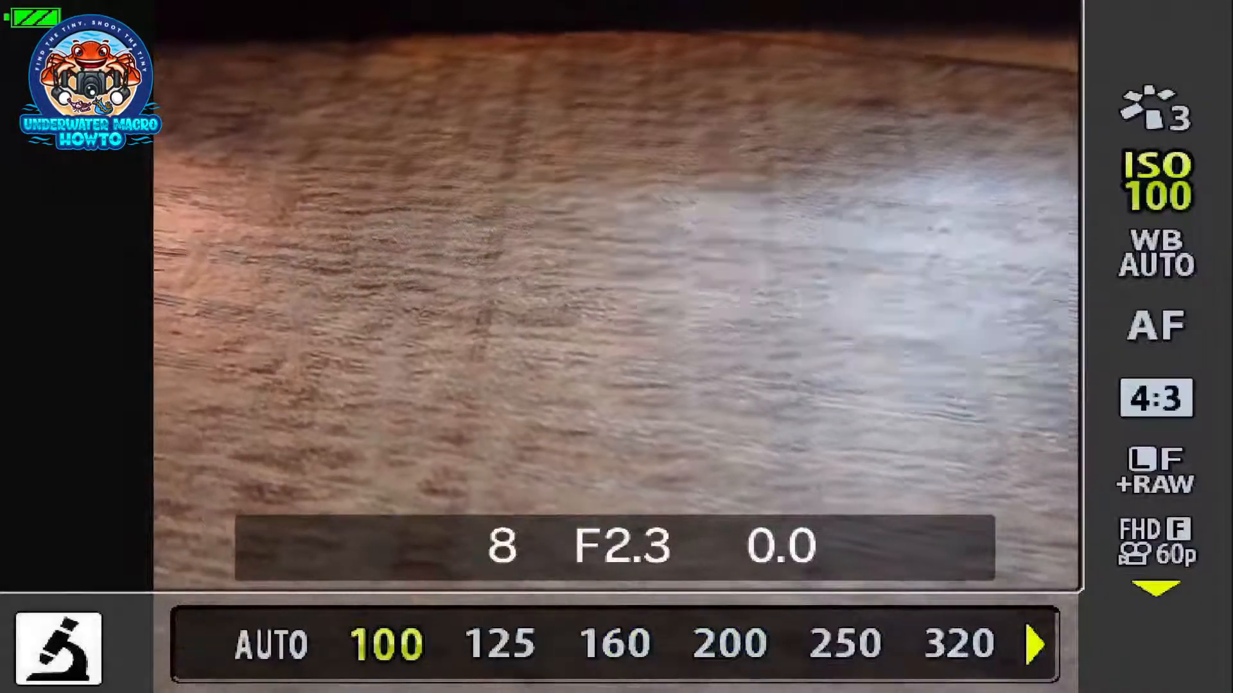